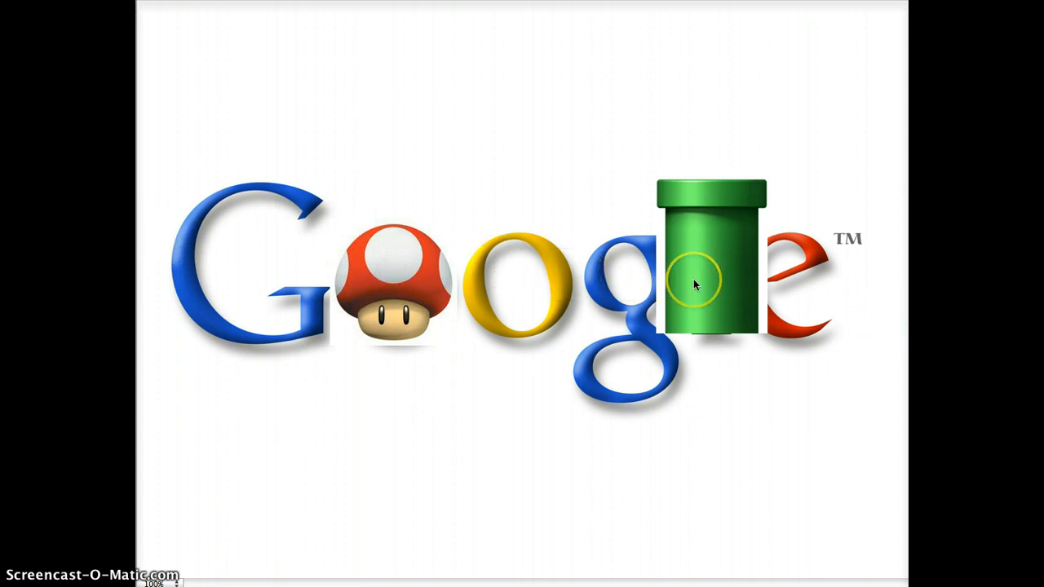
pyautogui.moveTo(420, 294)
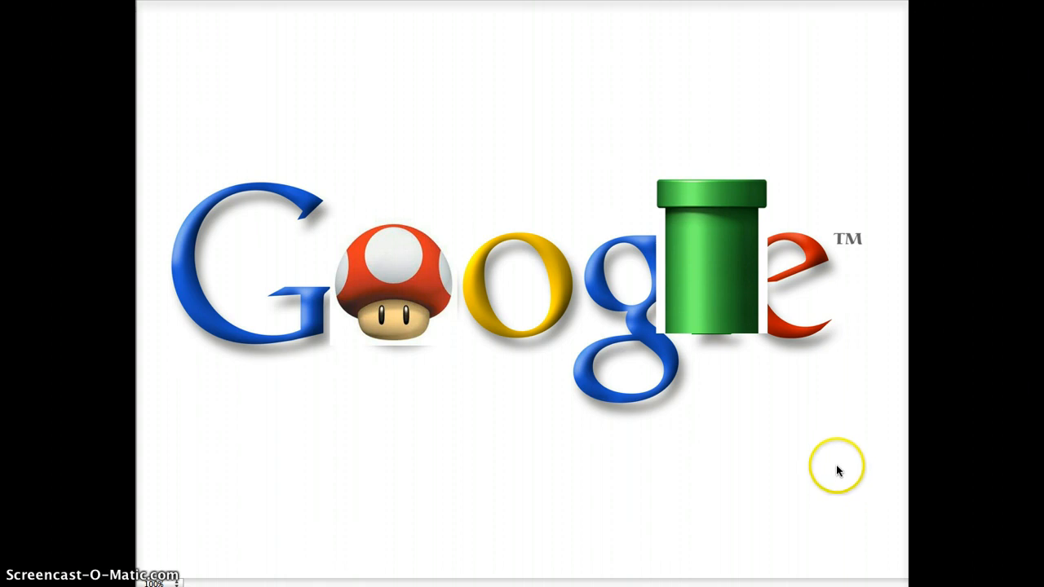
pyautogui.moveTo(669, 409)
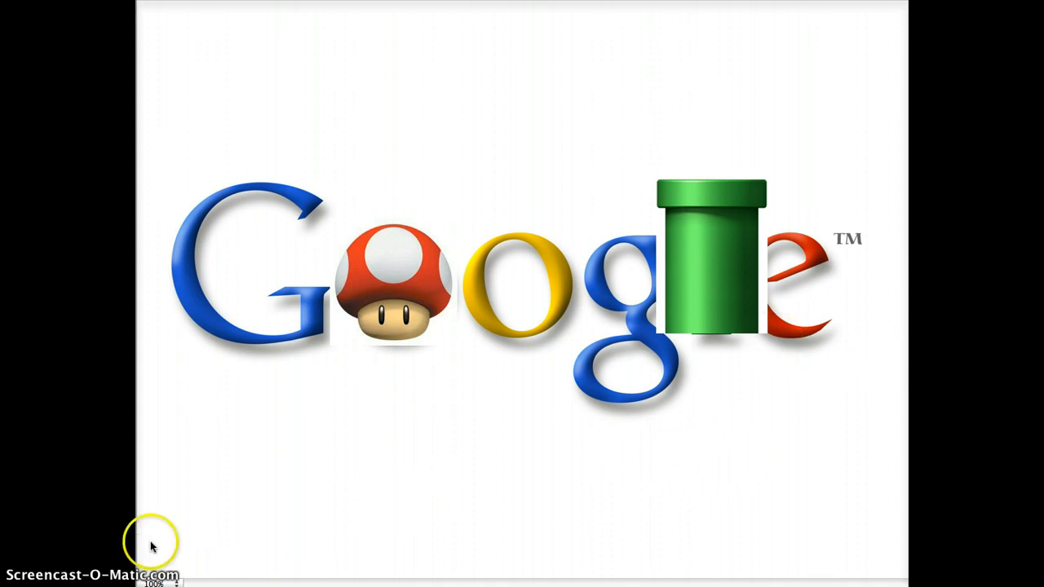
pyautogui.moveTo(742, 294)
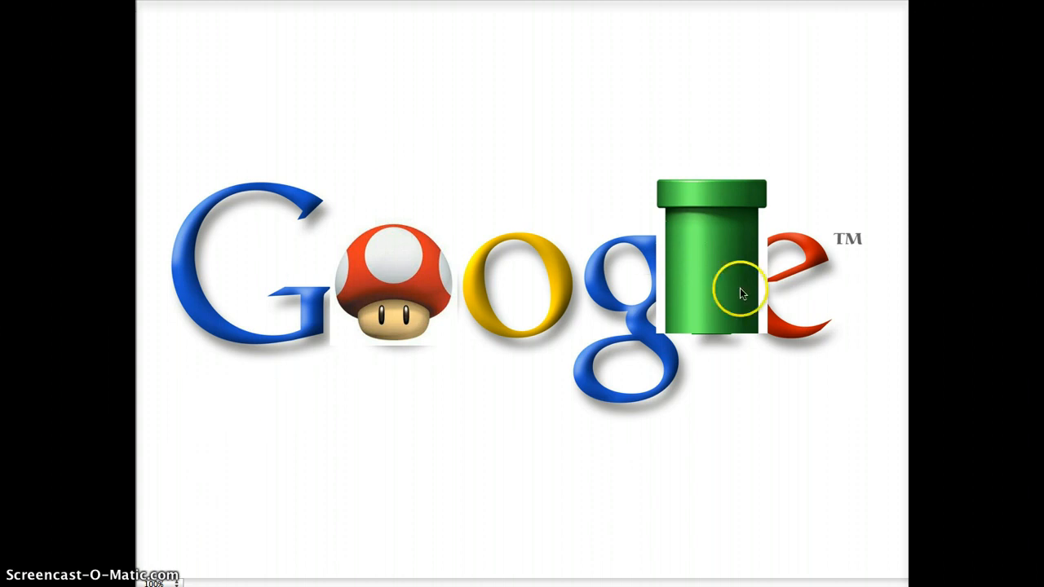